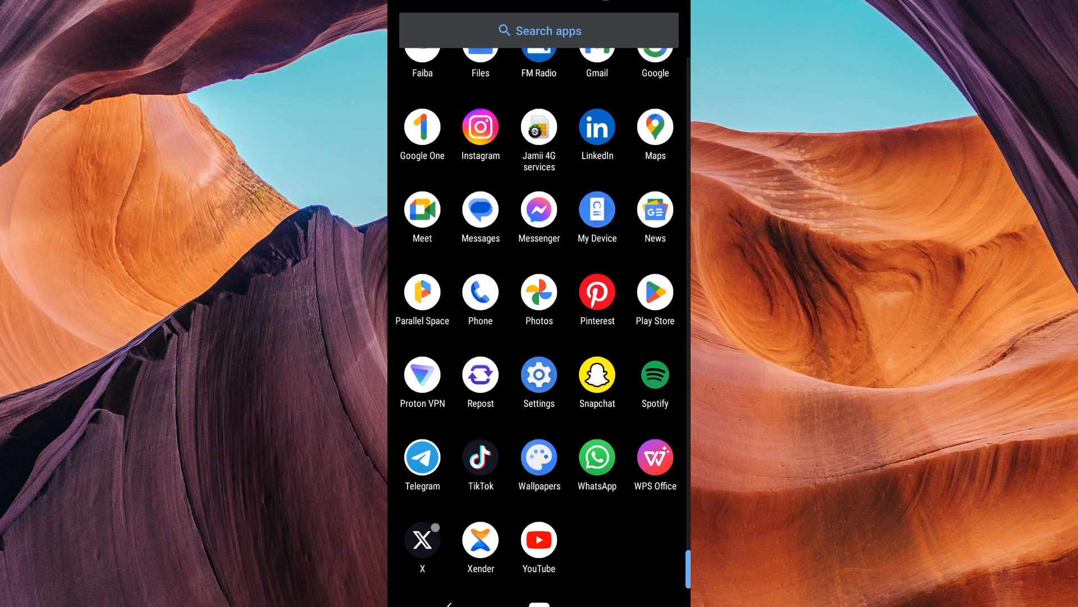
Launch Spotify from the app drawer to reach its home feed
click(652, 376)
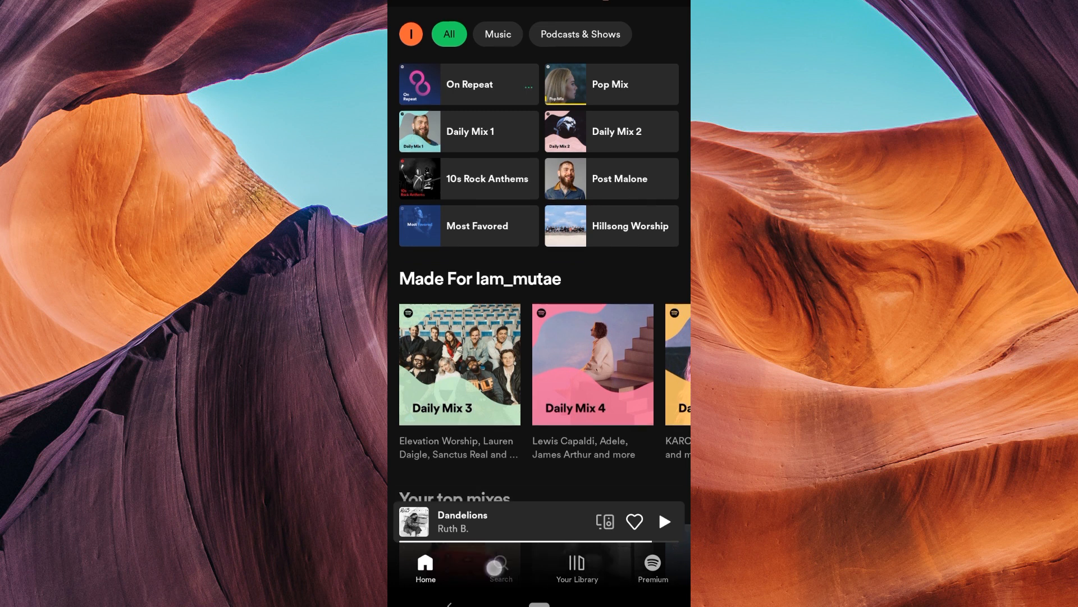
Go to Search, then expand the mini-player into the full player for 'Way down We Go'
click(501, 566)
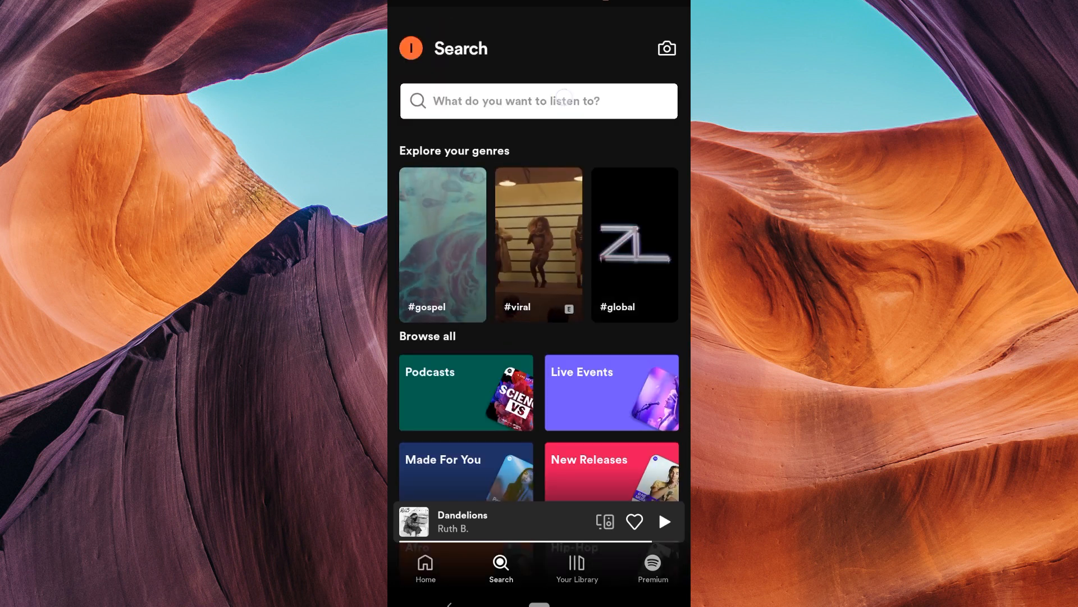
click(538, 100)
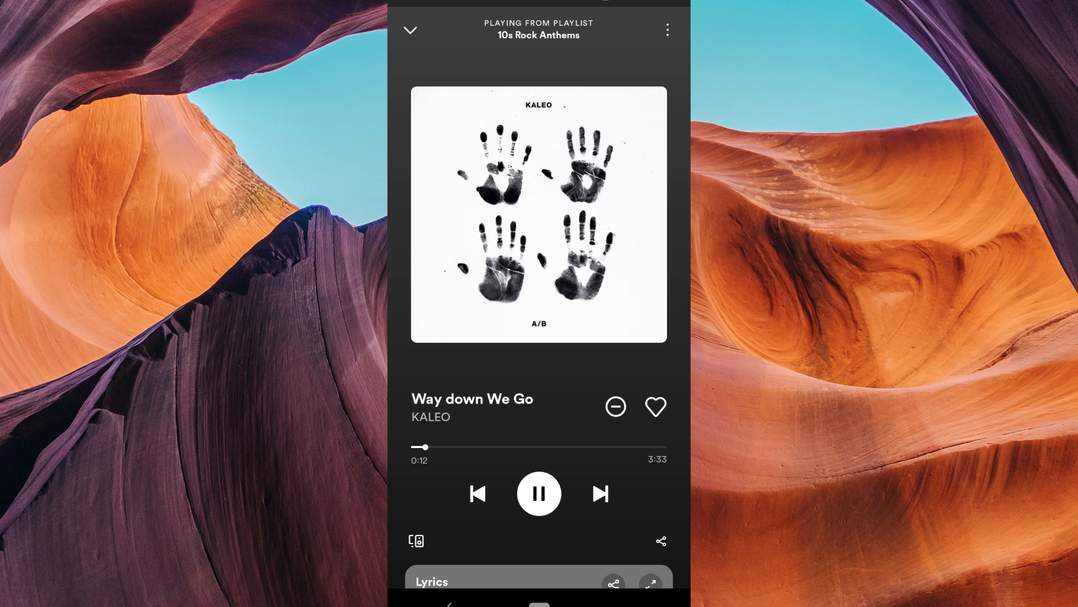
Show the song's Spotify Code from the three-dot menu, then close the code card
click(666, 30)
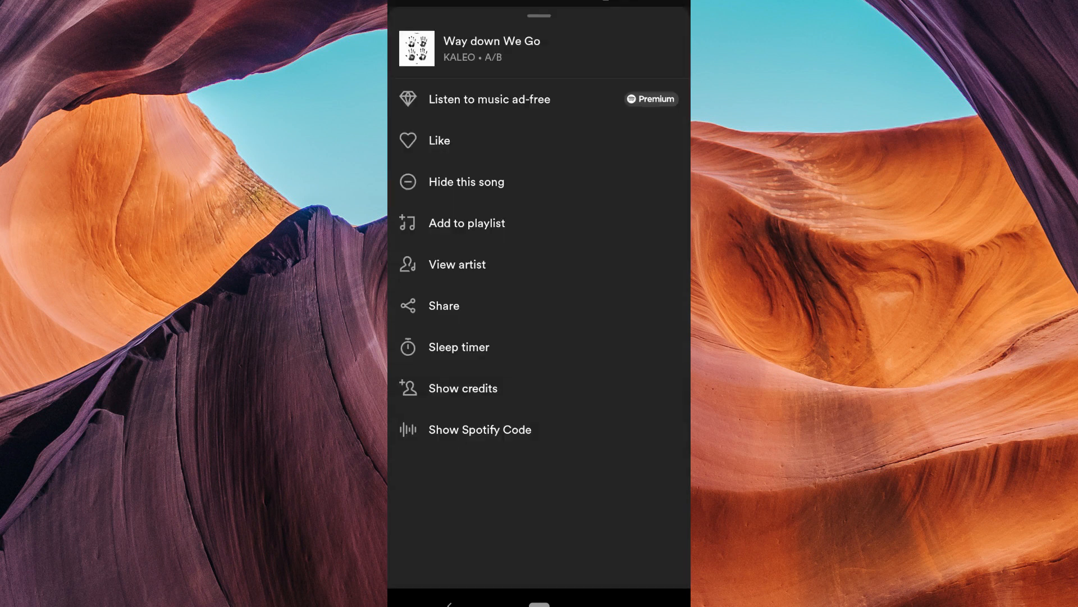
click(480, 429)
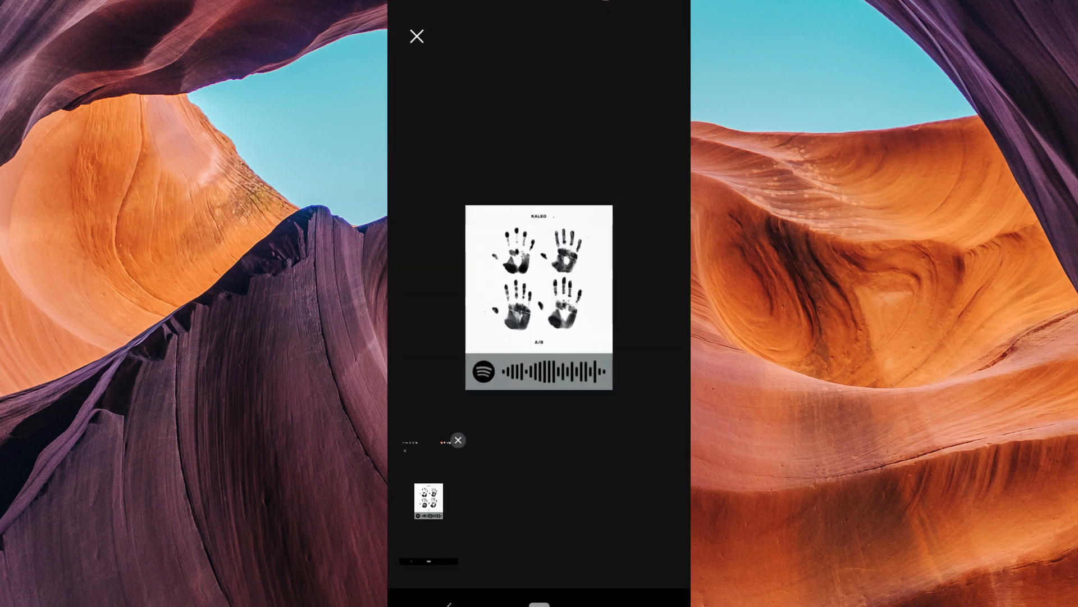
click(416, 36)
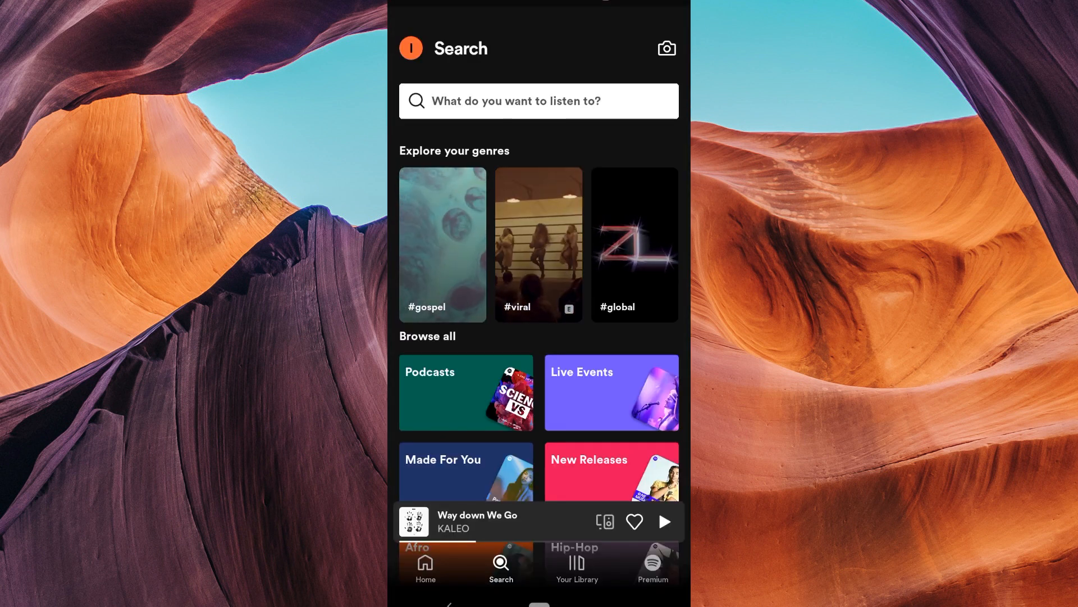